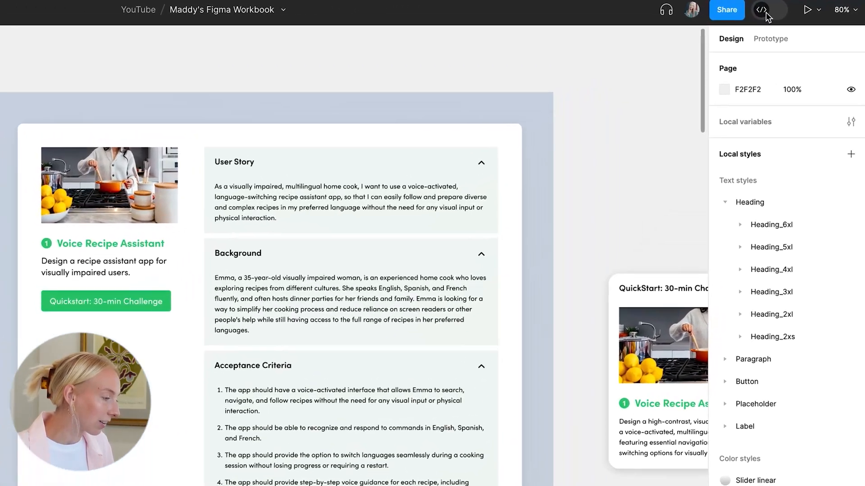
Switch the workbook to Dev Mode and select the 1440×1024 Challenge Index frame to inspect it.
left_click(764, 11)
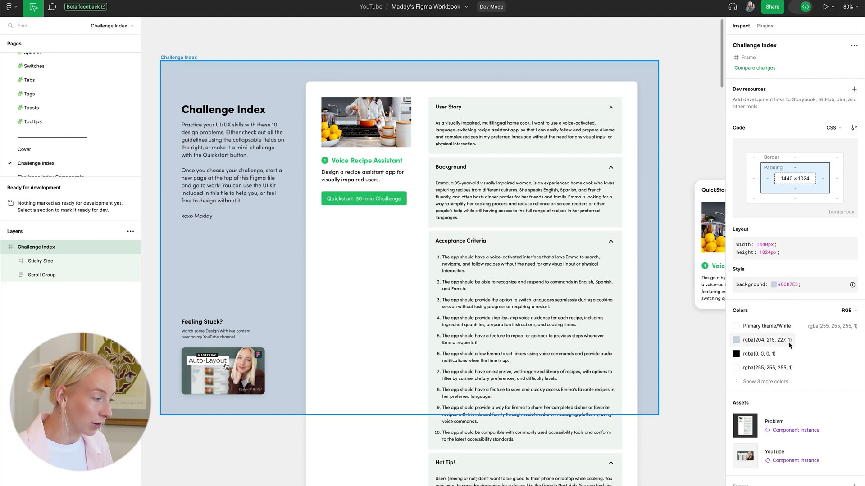
mouse_move(785, 254)
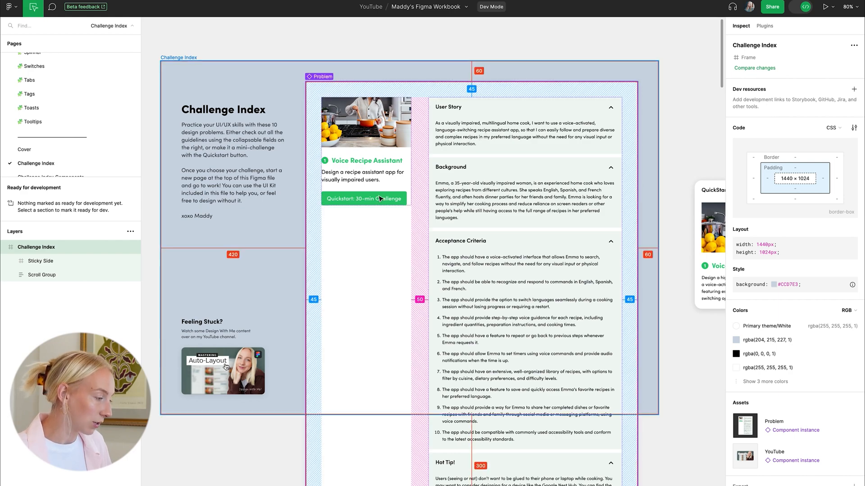
left_click(363, 198)
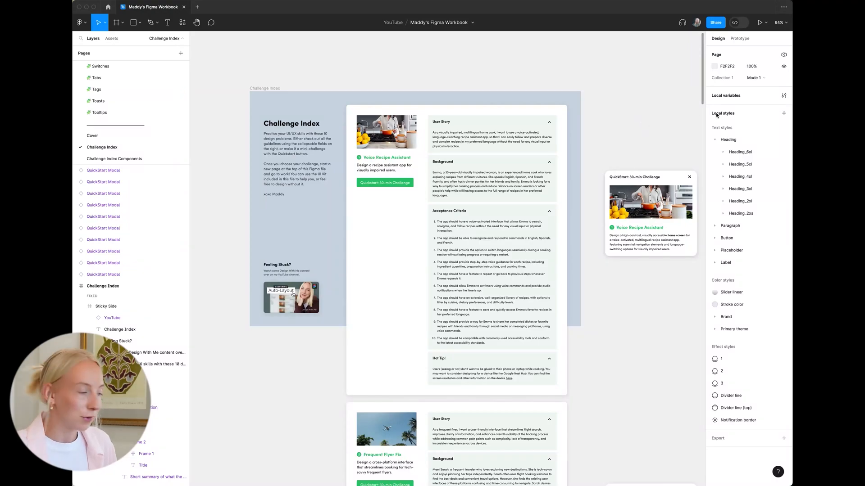
mouse_move(728, 108)
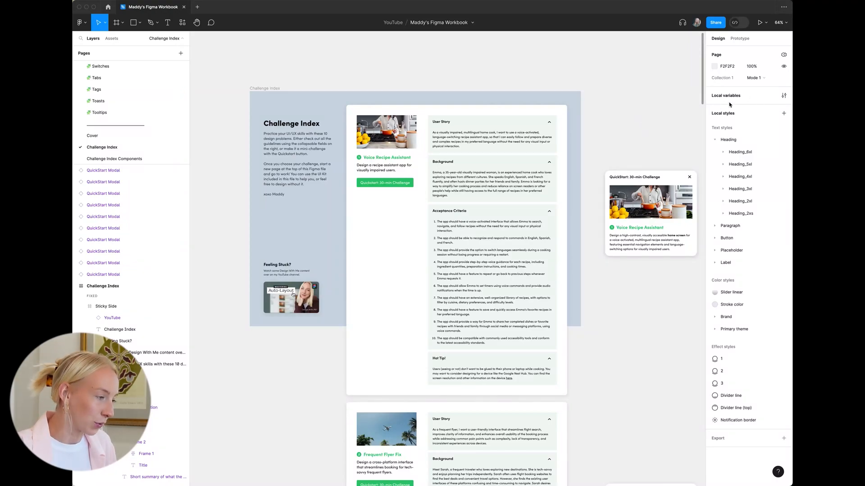
Add a Number variable (0 in Mode 1, 100 in Mode 2) in Local variables and start another variable.
left_click(784, 96)
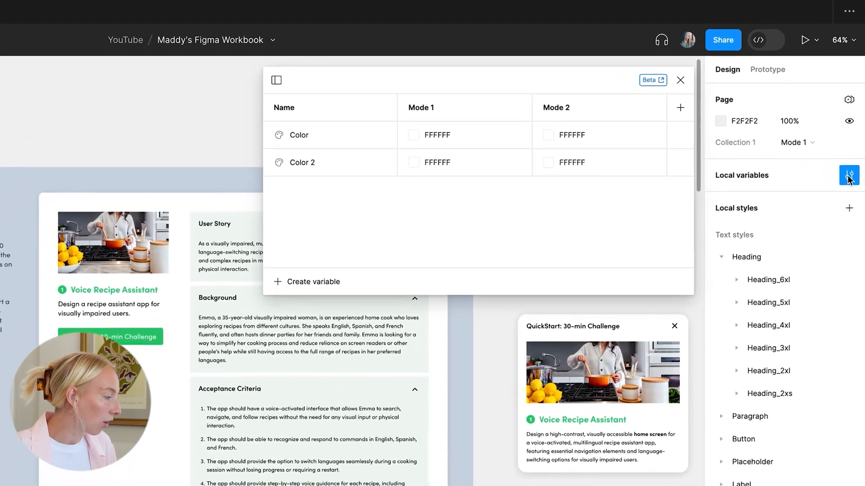
left_click(314, 282)
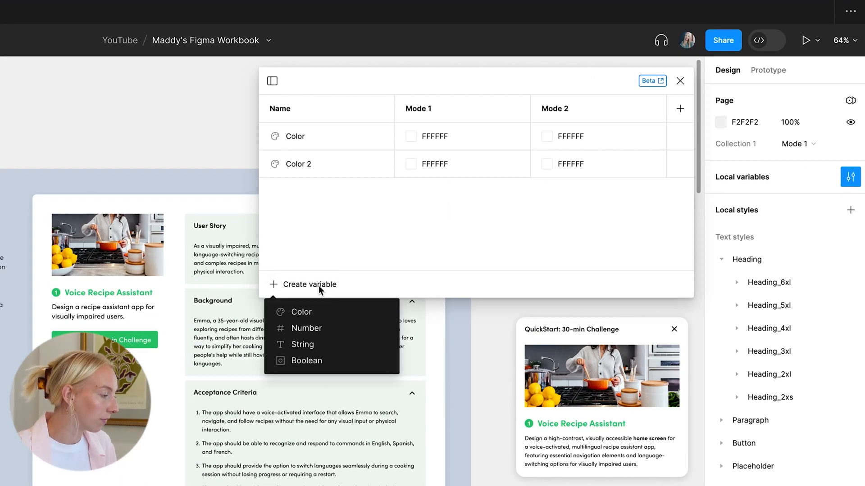
left_click(306, 328)
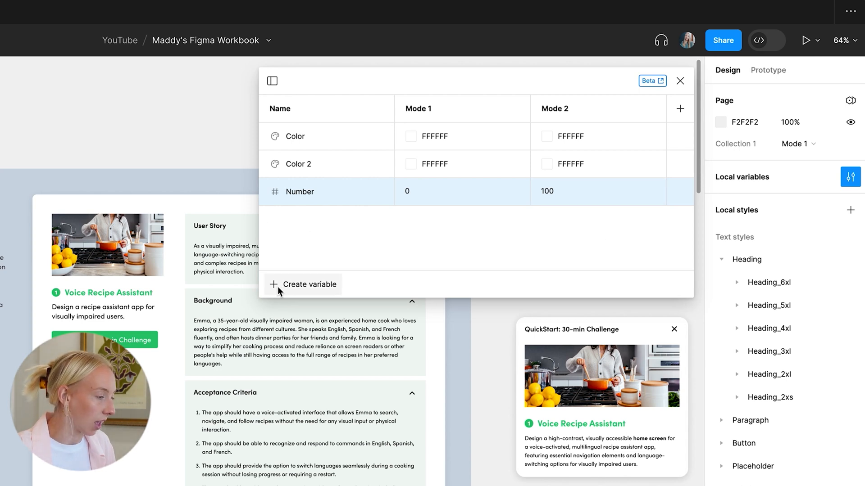
left_click(308, 284)
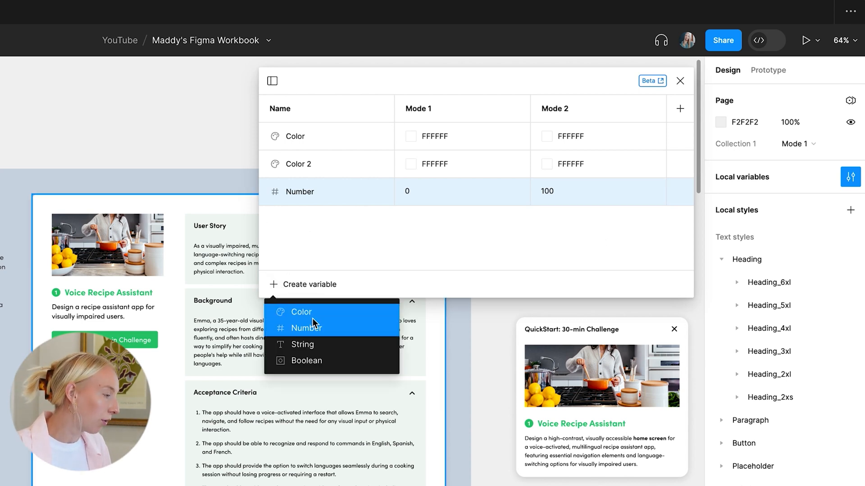
Create a new Color variable and name it Dark/Light.
left_click(301, 312)
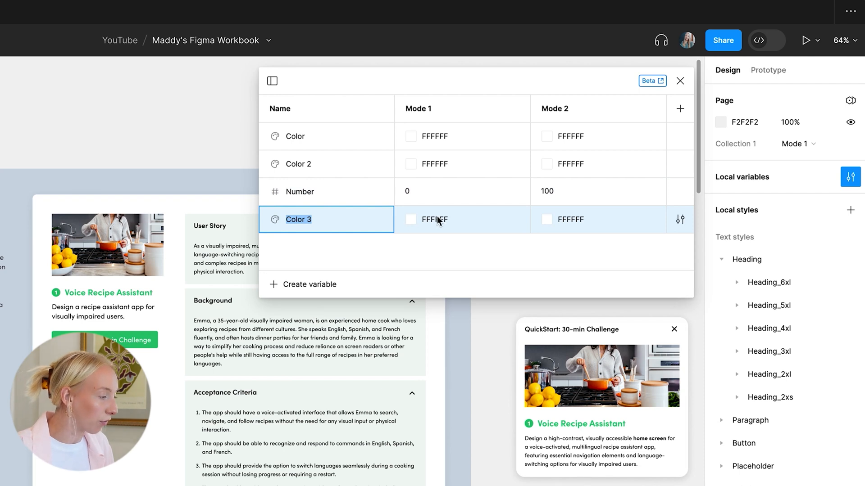
type("Dark")
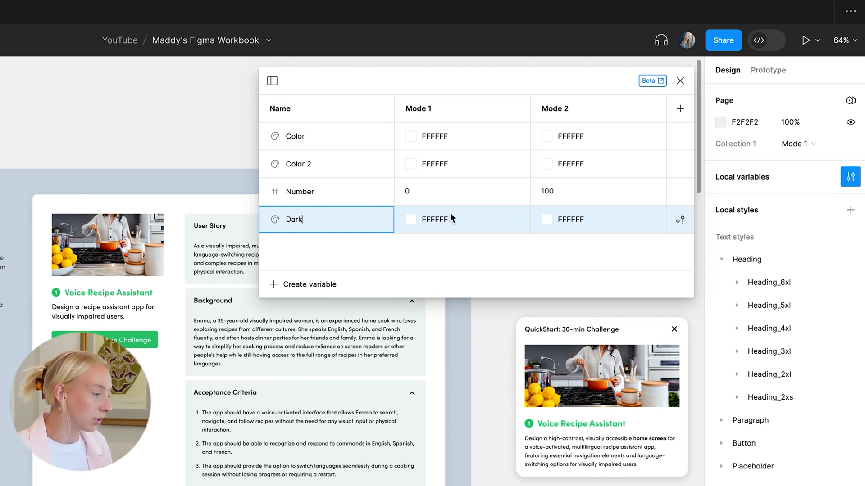
type("/Li")
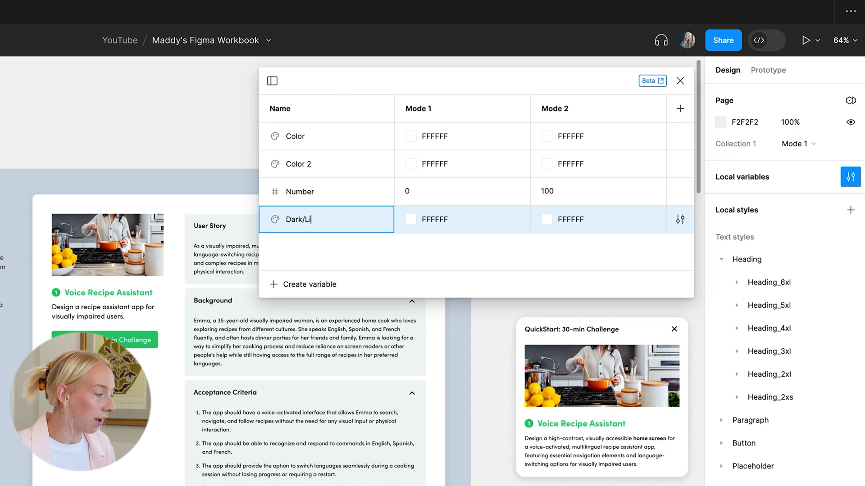
type("ght")
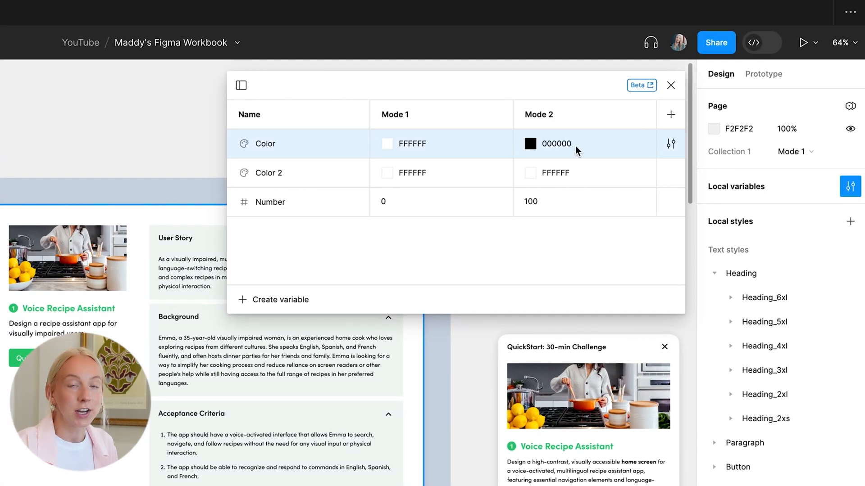
Begin editing Color 2's Mode 2 value in the variables table.
double_click(555, 173)
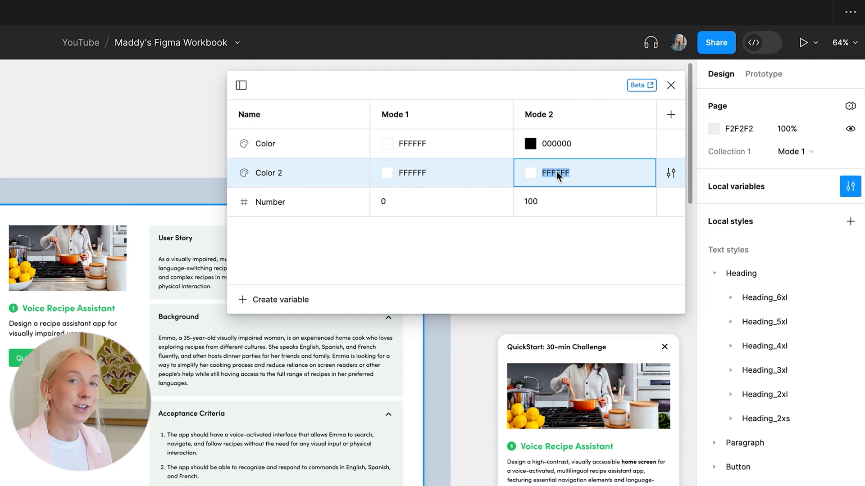
left_click(529, 173)
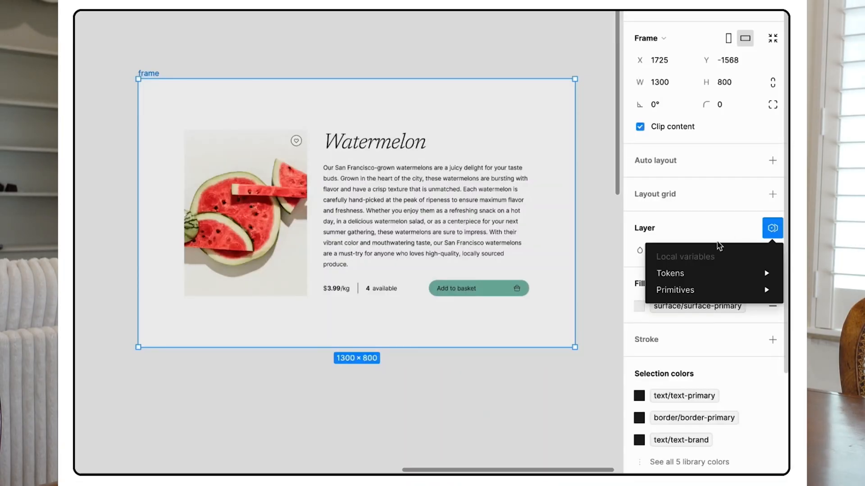
Set the Watermelon frame's Tokens collection mode to Dark.
left_click(670, 273)
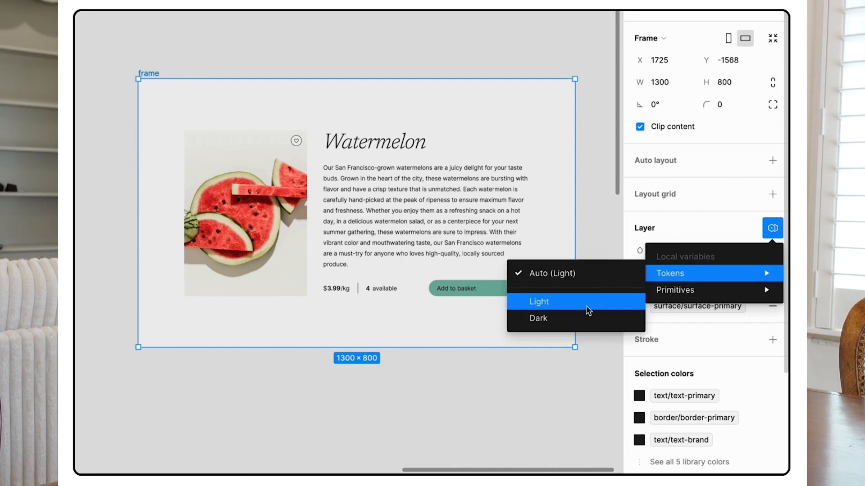
left_click(538, 318)
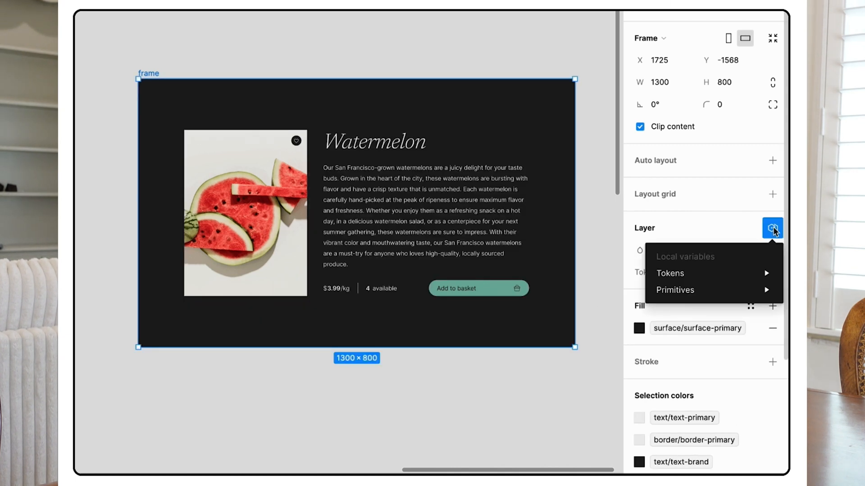